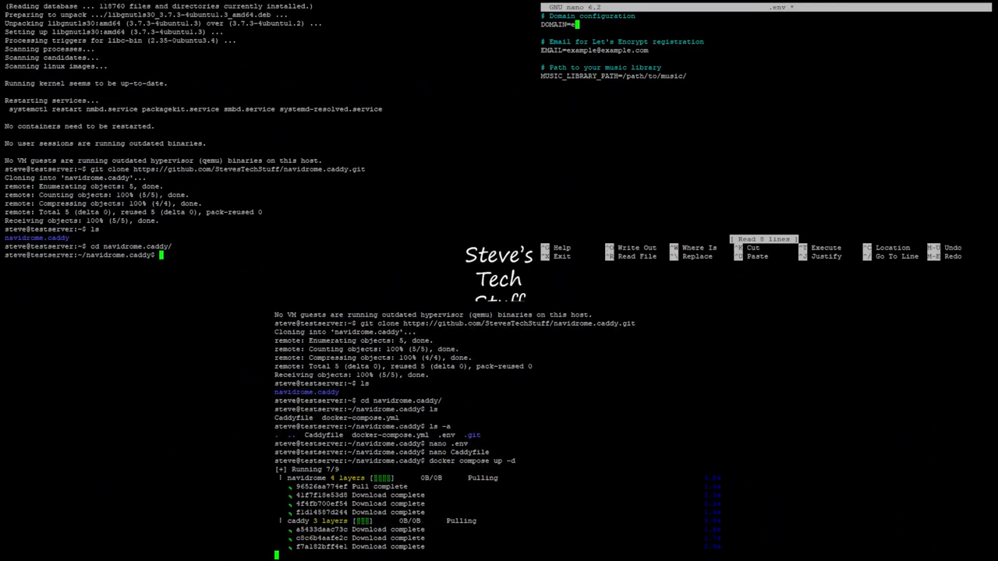
Step: Connect to the saved Test Server session at test-url.duckdns.org and clone the navidrome.caddy repository
text(test-url.)
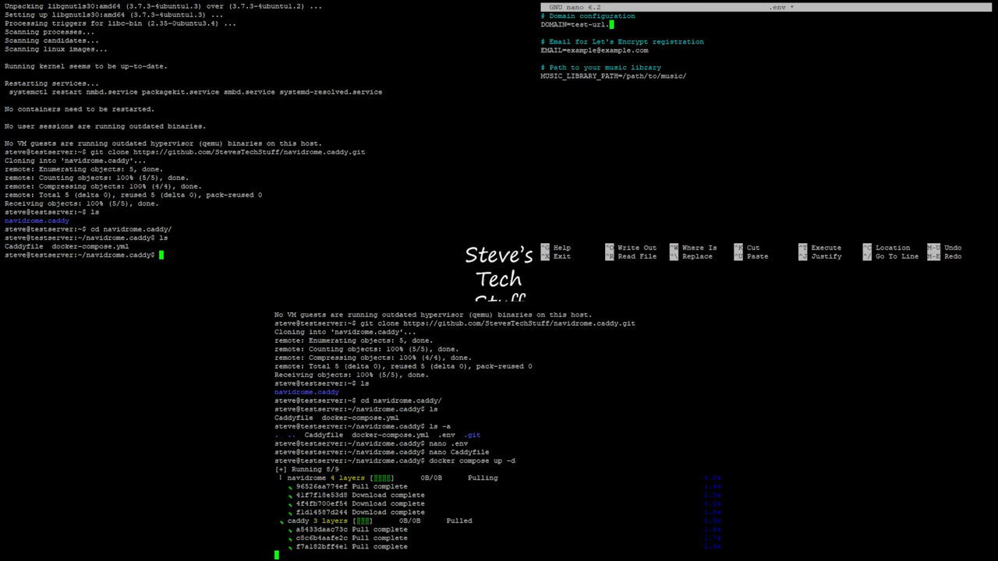
text(.duckdns.org)
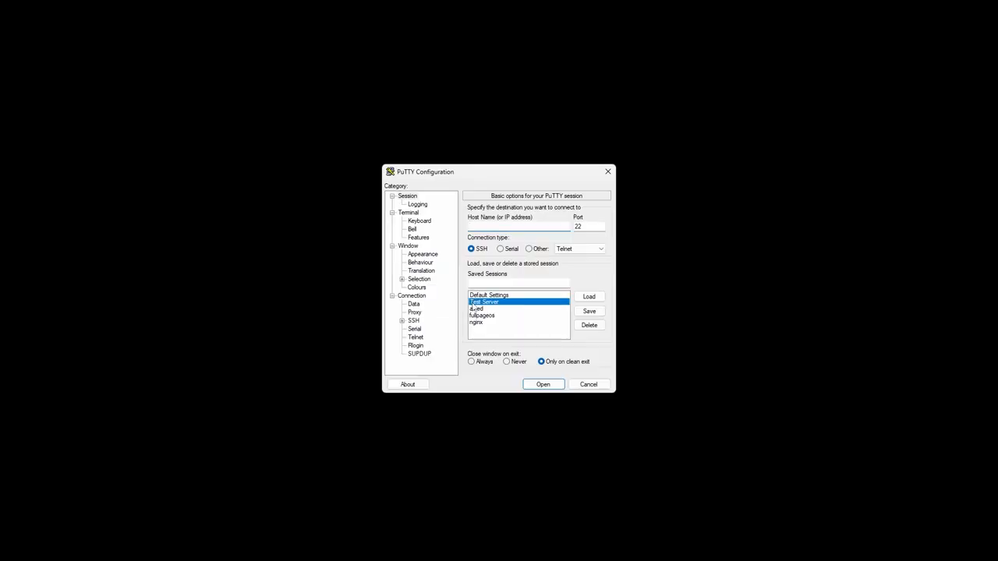
click(543, 383)
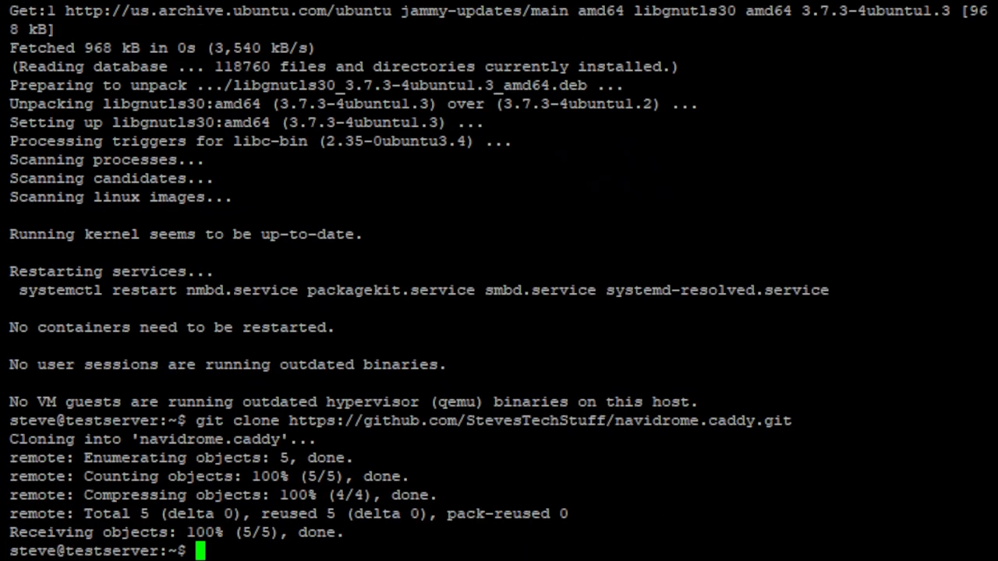
Step: Enter the navidrome.caddy folder, list its files including hidden ones, and edit .env in nano
text(ls)
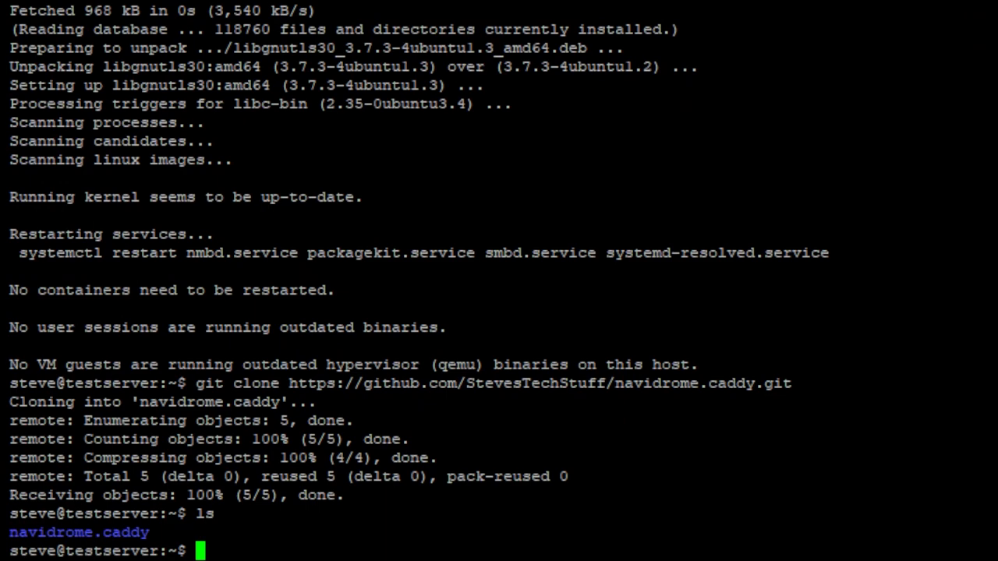
text(cd navidrome.caddy/)
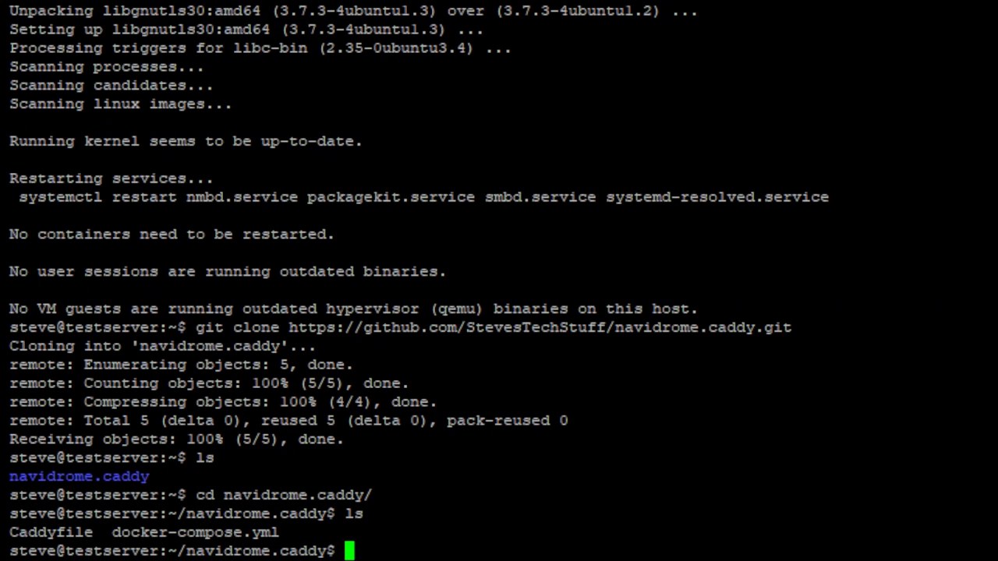
text(ls -a)
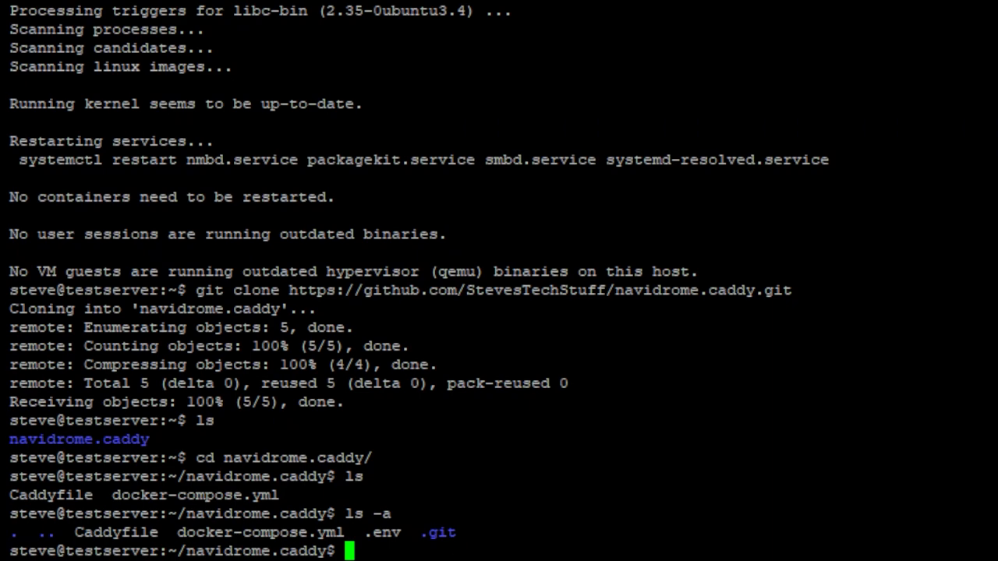
text(n)
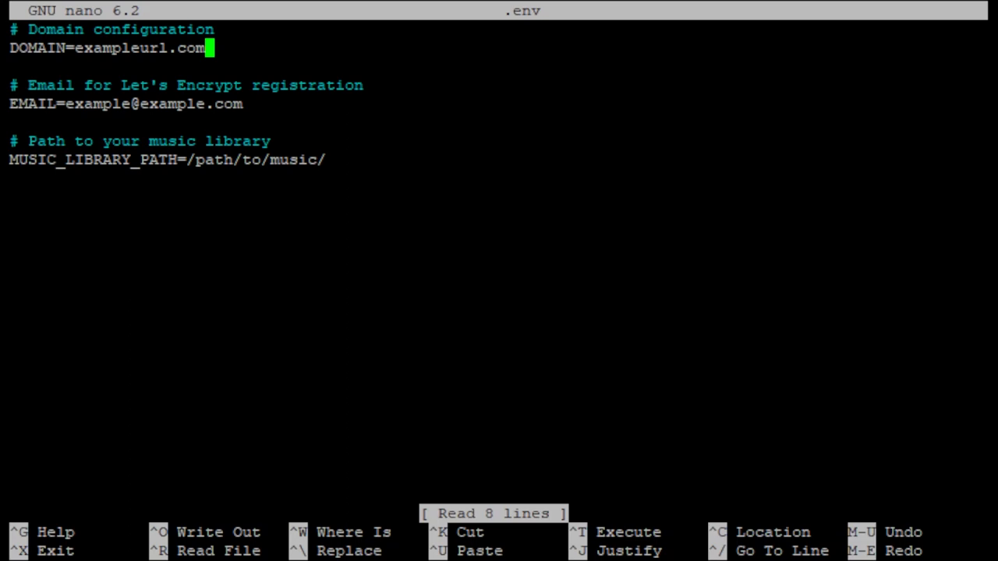
Step: Set DOMAIN to test-url.duckdns.org, a real EMAIL and MUSIC_LIBRARY_PATH /docker/music in .env
text(test-url.d)
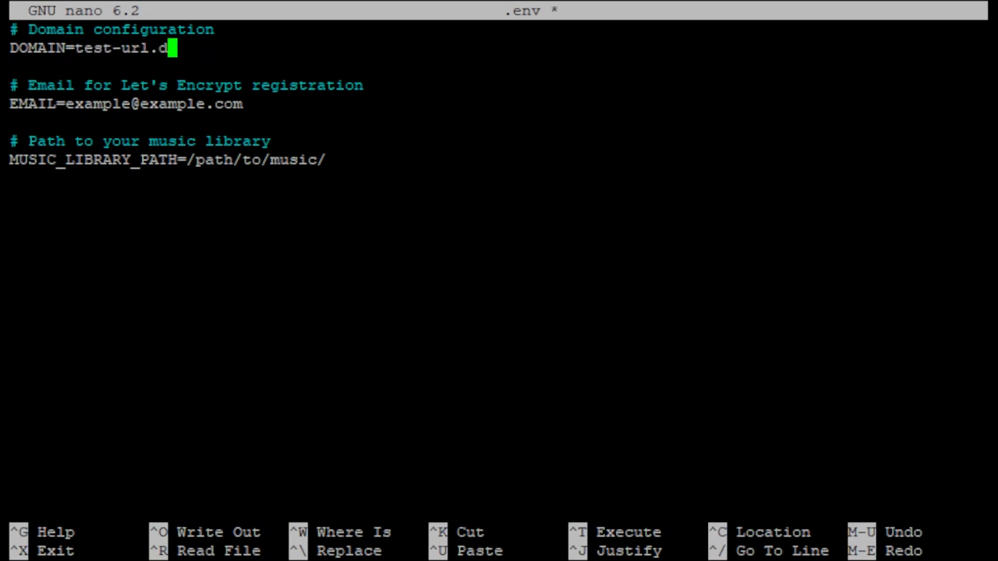
text(uckdns.org)
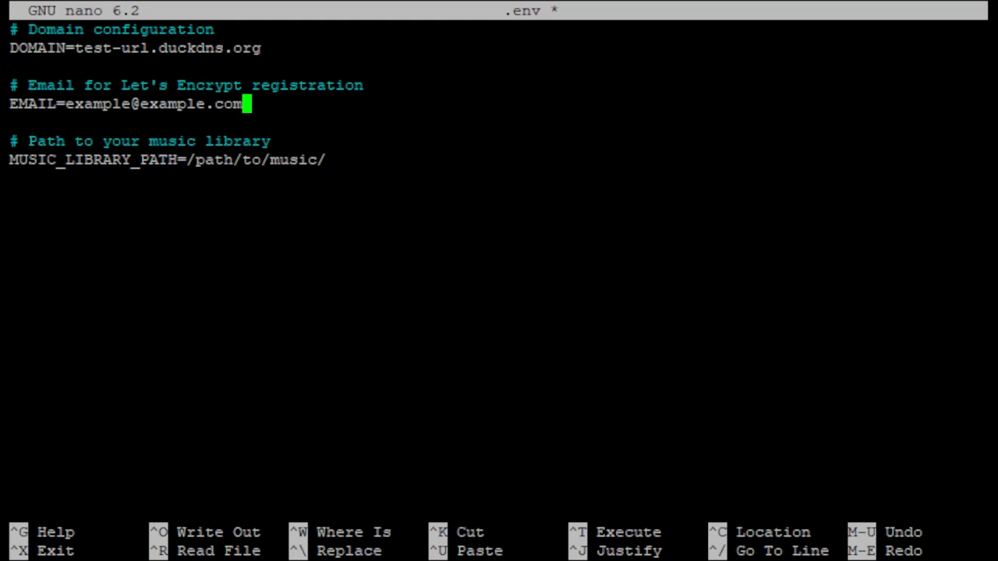
key(BackSpace)
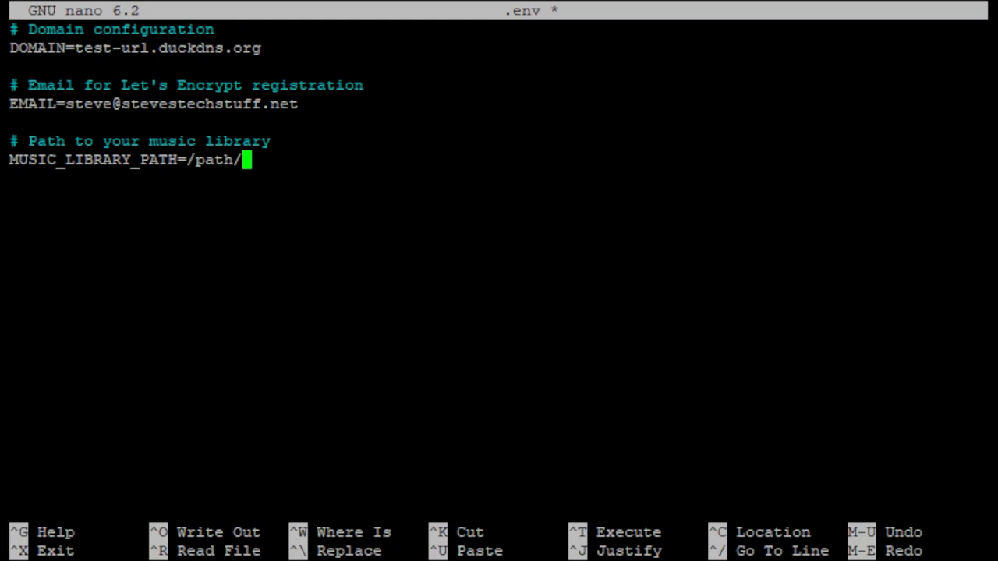
key(BackSpace)
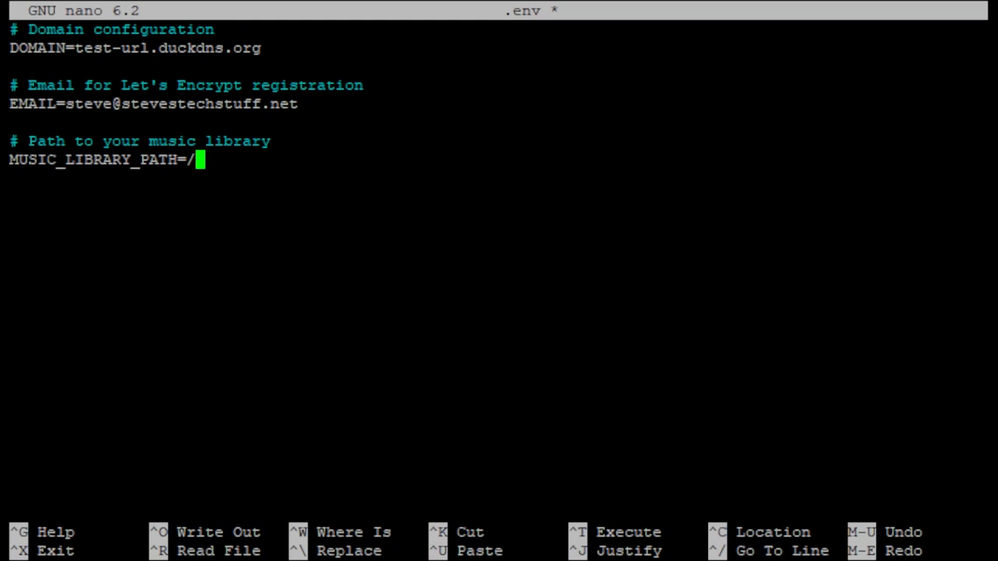
text(docker/music)
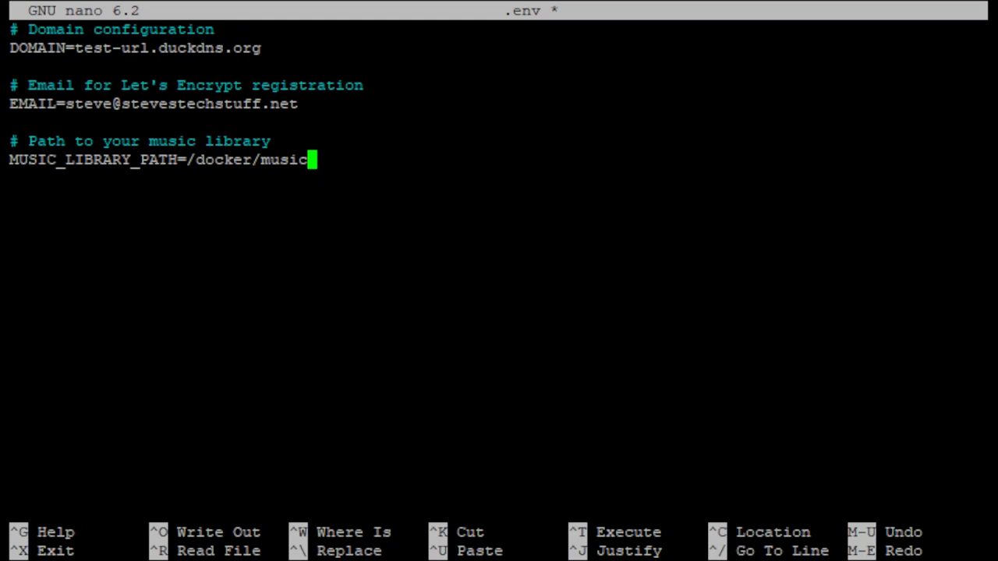
Step: Save the edited .env file and return to the shell prompt
key(ctrl+o)
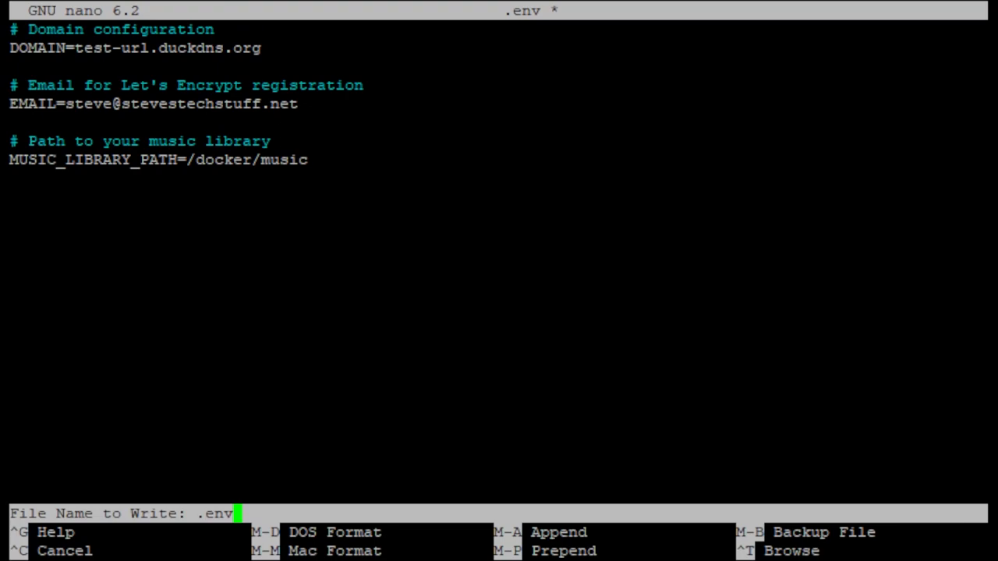
key(Enter)
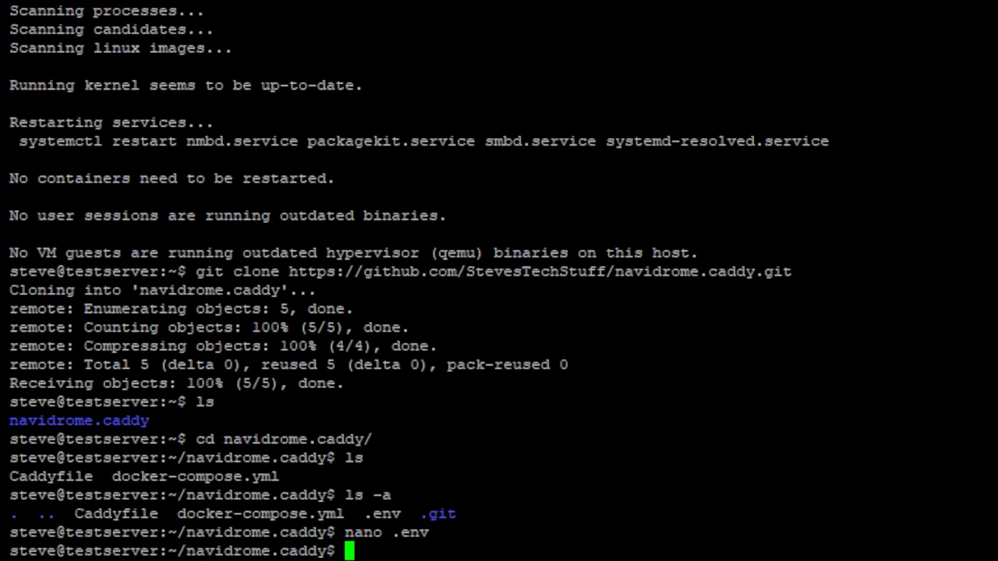
Step: Replace the Caddyfile's FQDN placeholder with test-url.duckdns.org proxying to navidrome:4533 and save it
text(nano)
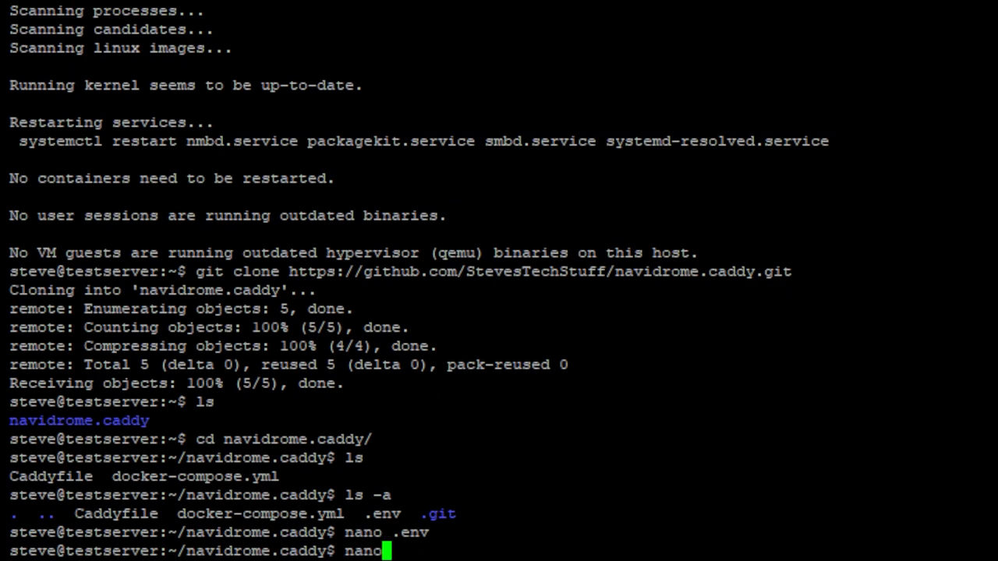
key(Return)
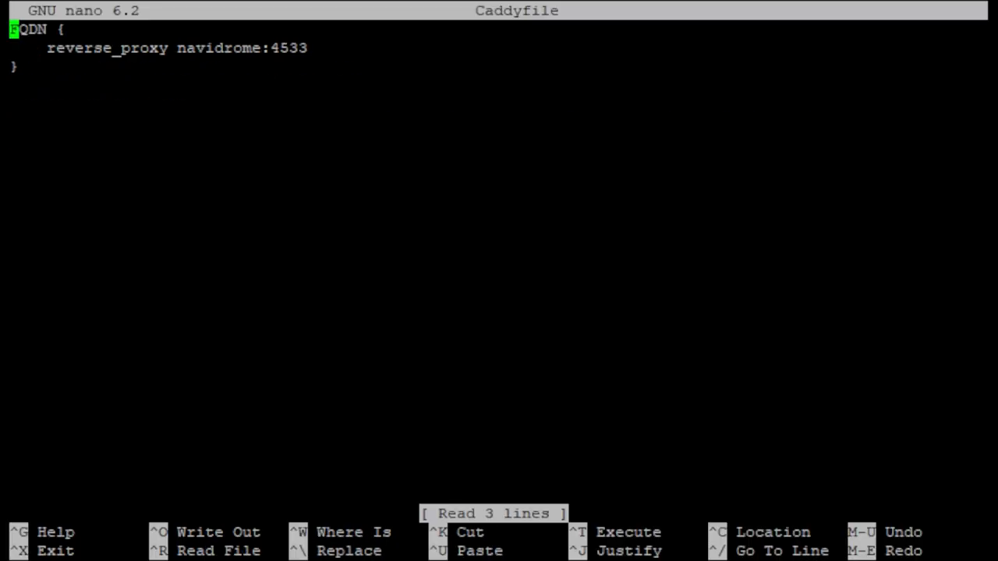
key(End)
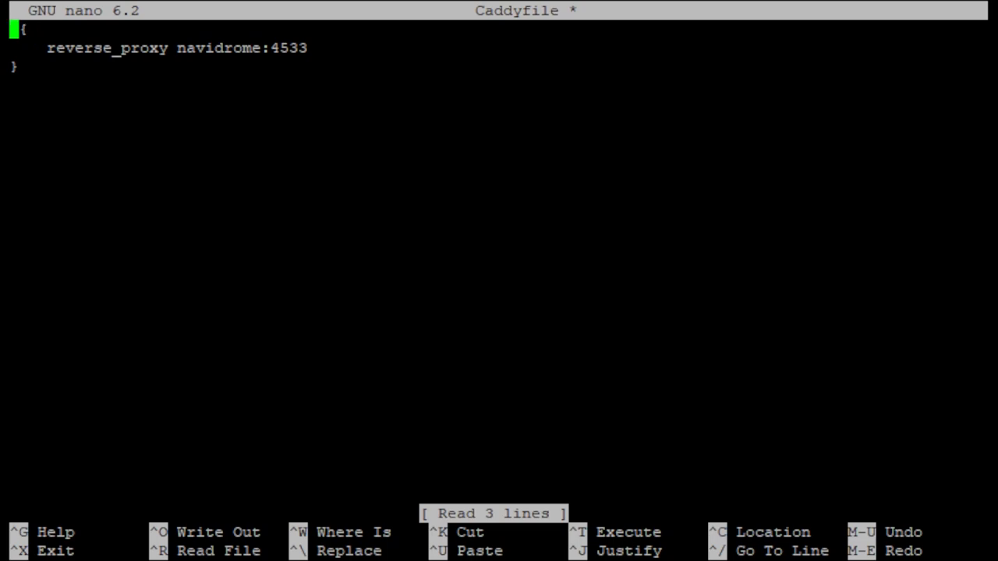
text(test-url.du)
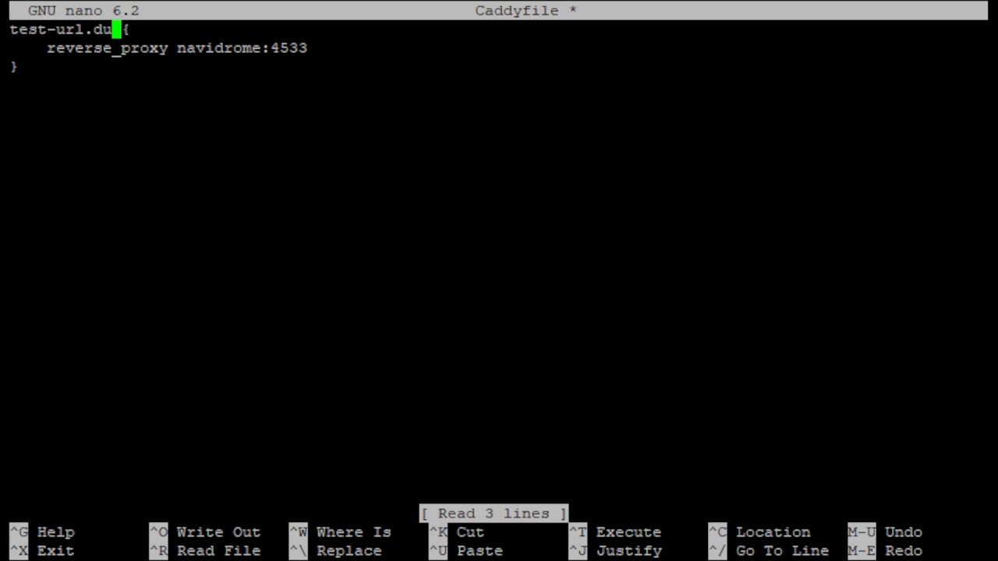
text(ckdns.org)
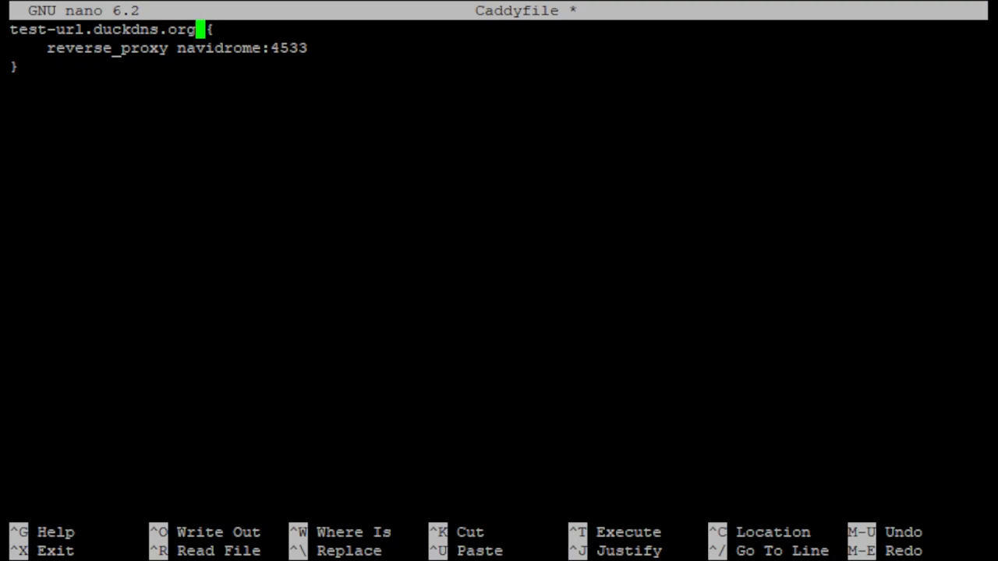
key(ctrl+o)
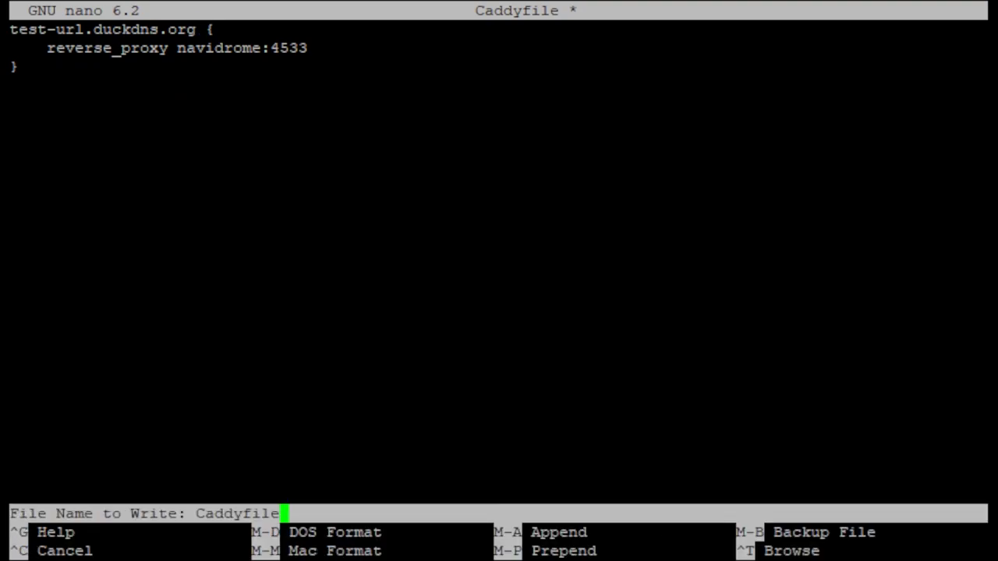
key(Enter)
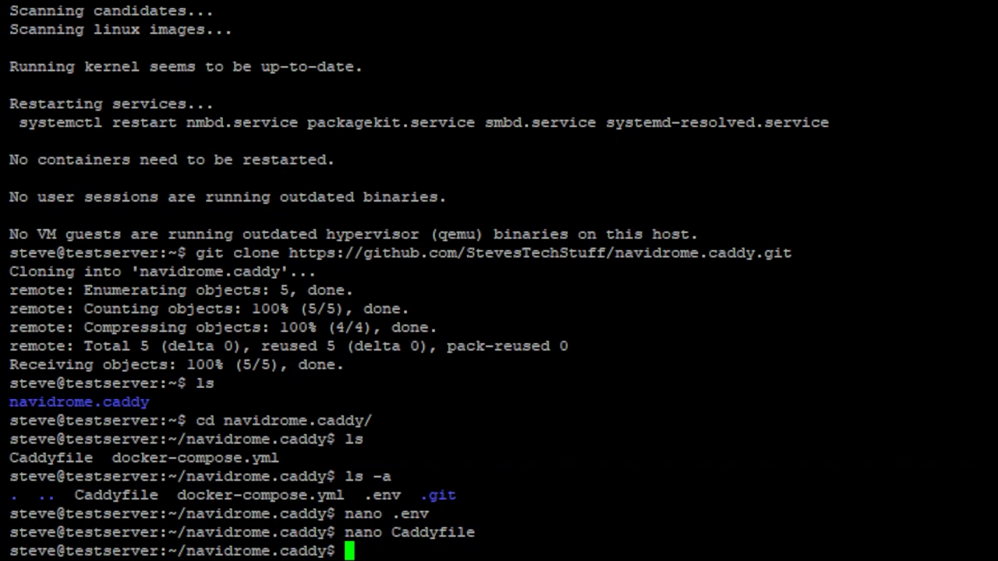
Step: Run docker compose up -d and confirm with docker ps that caddy and navidrome are up
text(docker compose up -)
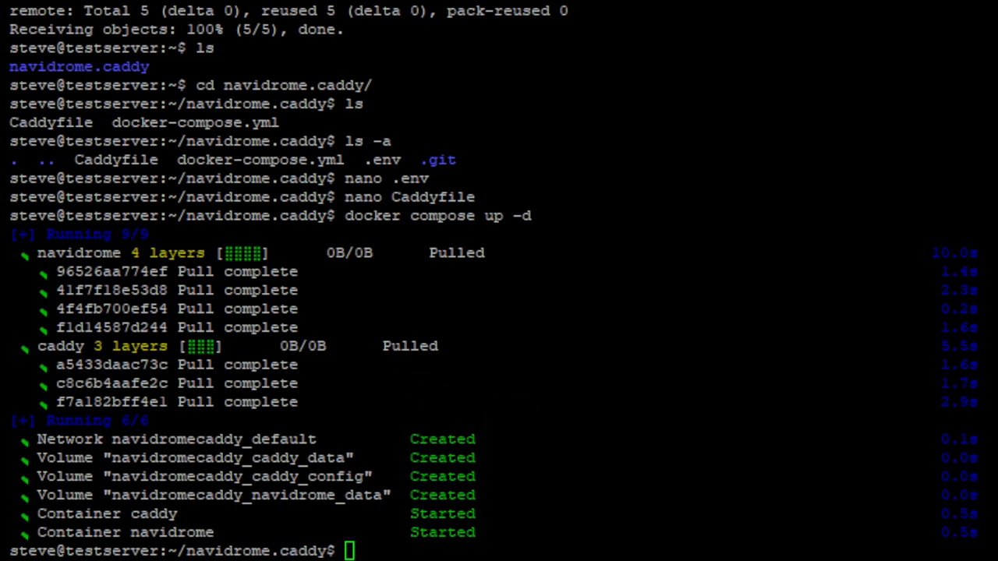
text(docker ps)
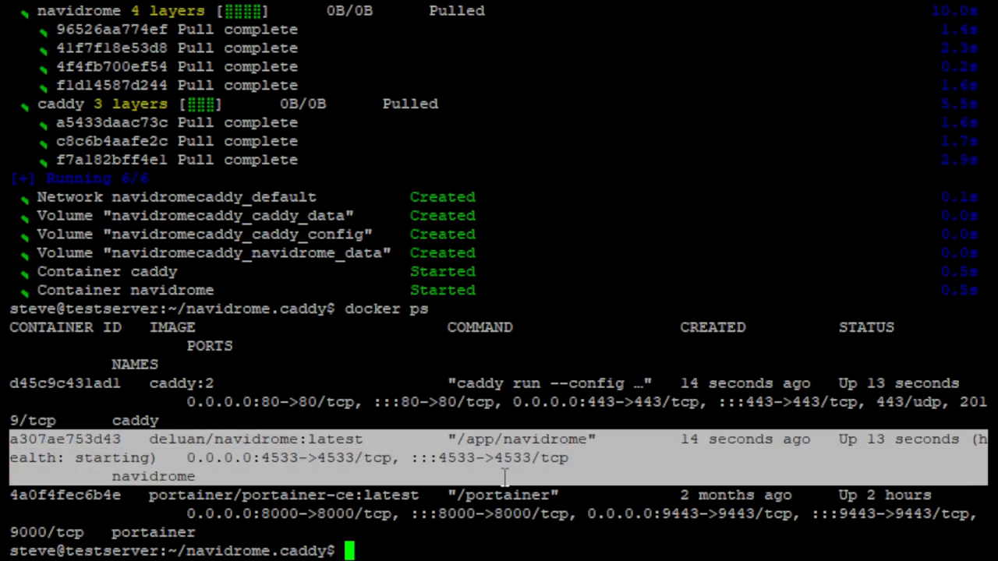
double_click(112, 459)
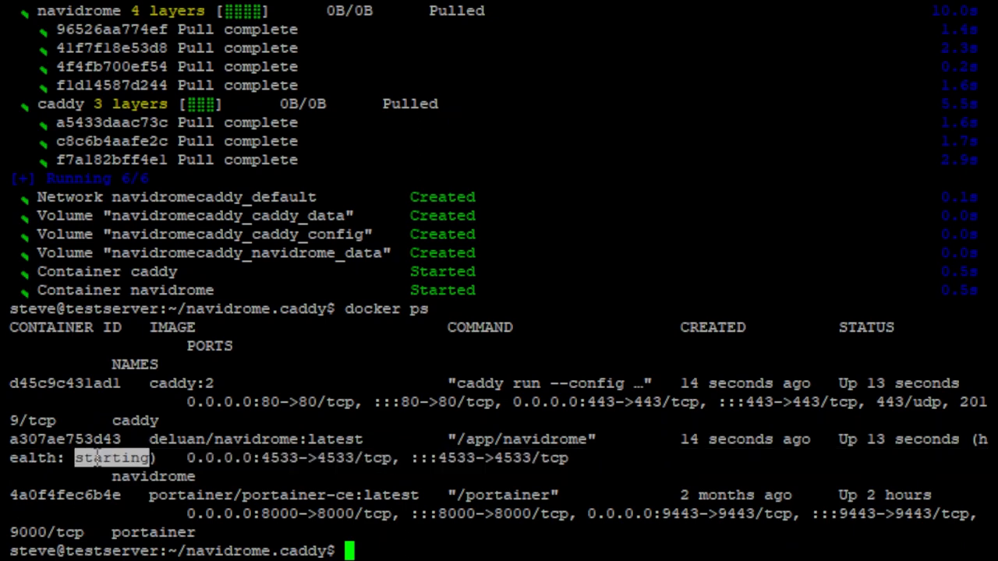
key(Return)
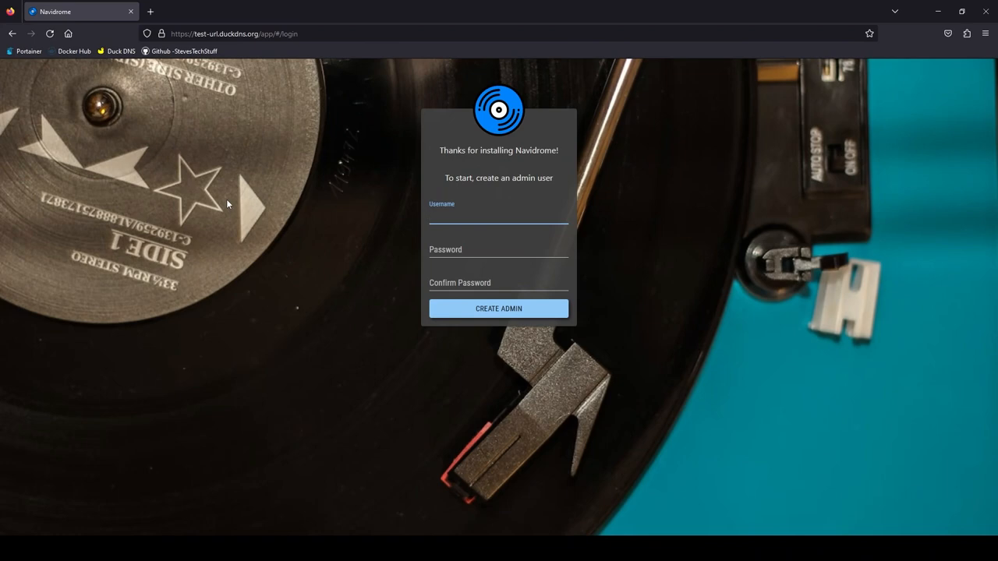
Step: Create the Navidrome admin user, then play the Christmas Tree Farm album from Recently Added
click(499, 217)
text(steve)
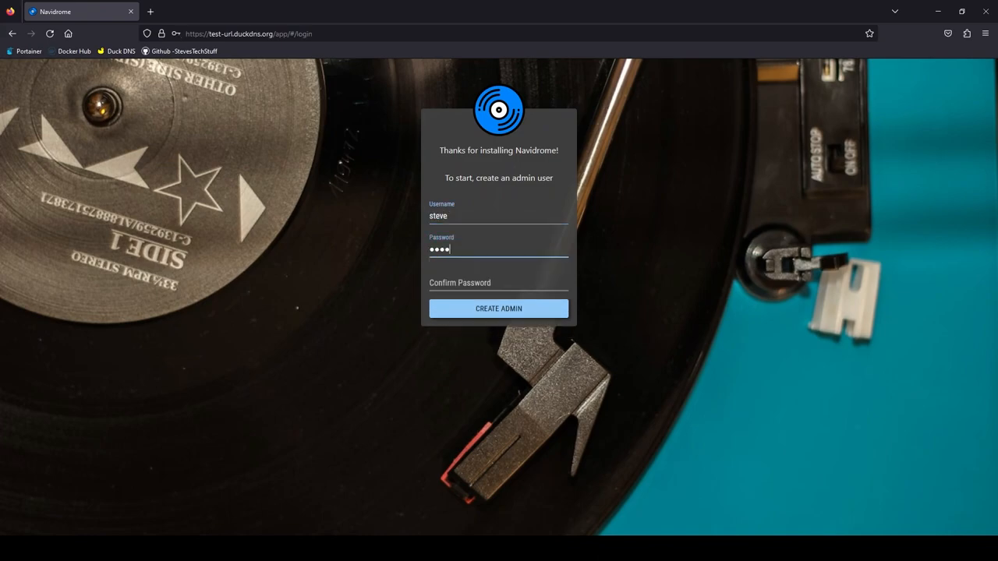
click(499, 309)
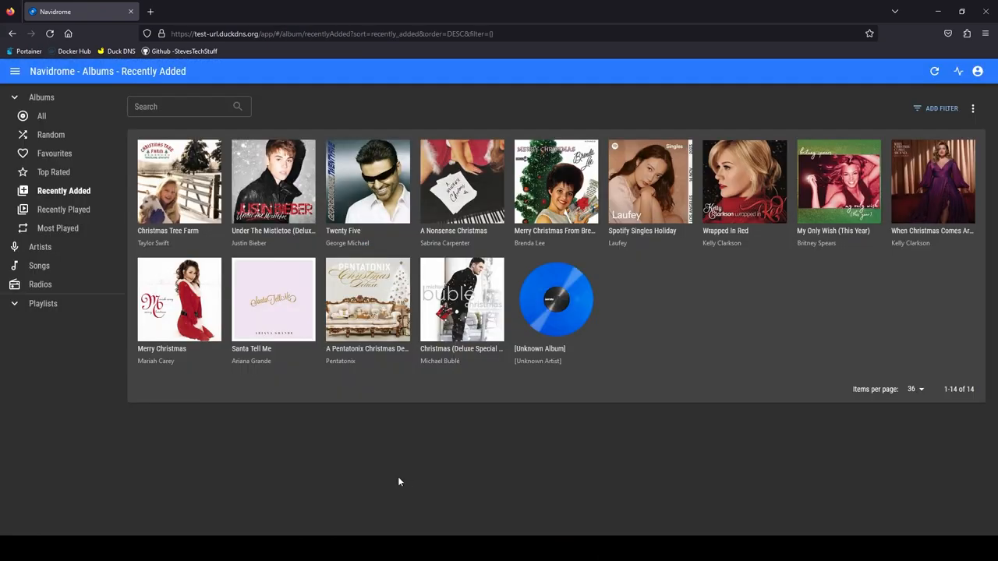
mouse_move(349, 471)
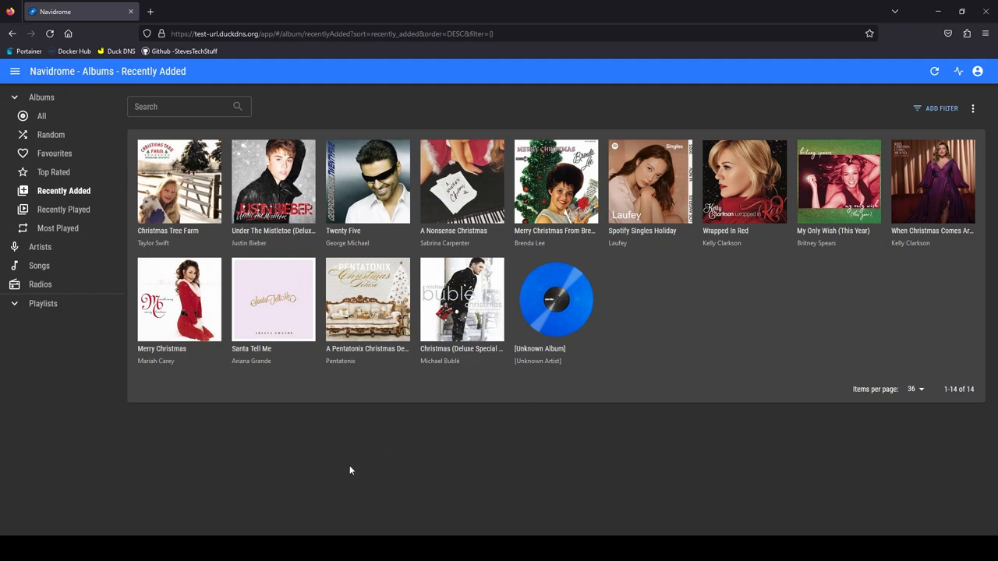
click(177, 181)
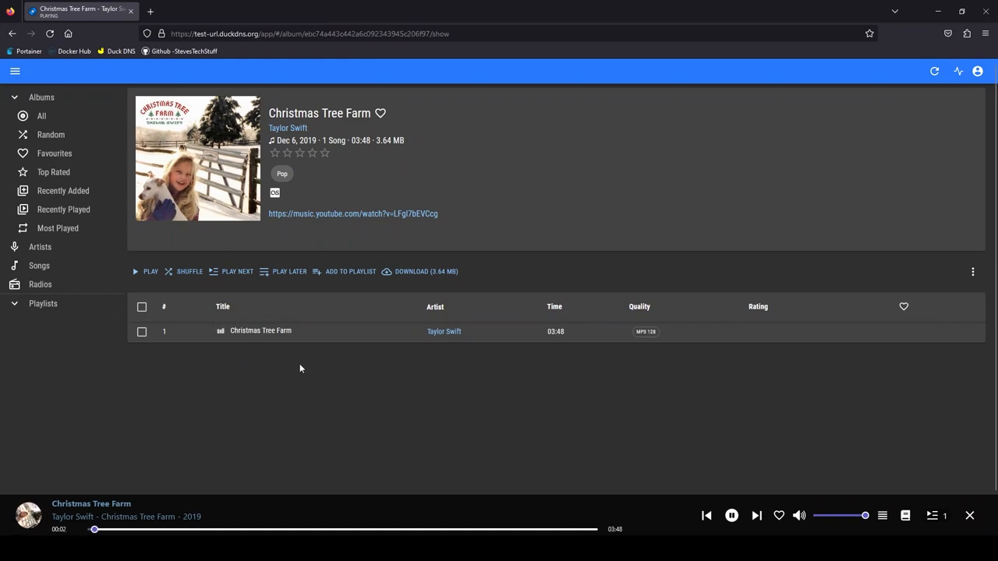
click(732, 515)
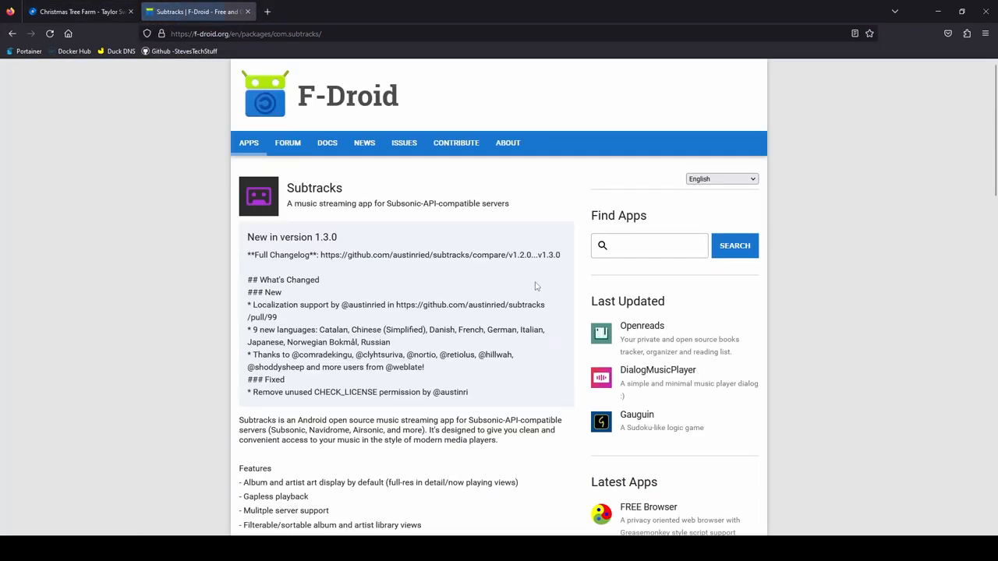
mouse_move(805, 256)
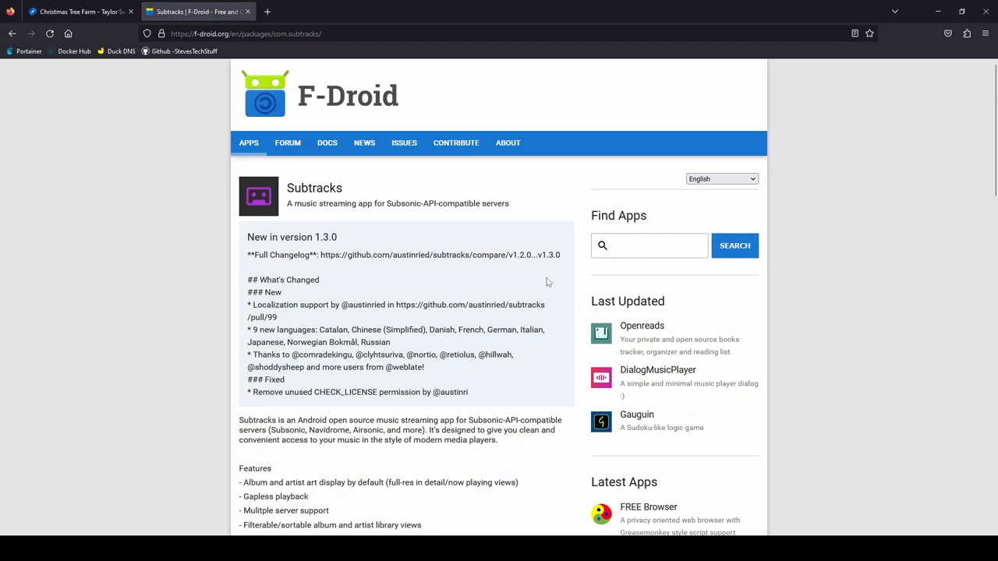
Step: Download the Subtracks 1.3.0 APK from its F-Droid page and launch the installer
scroll(down, 3)
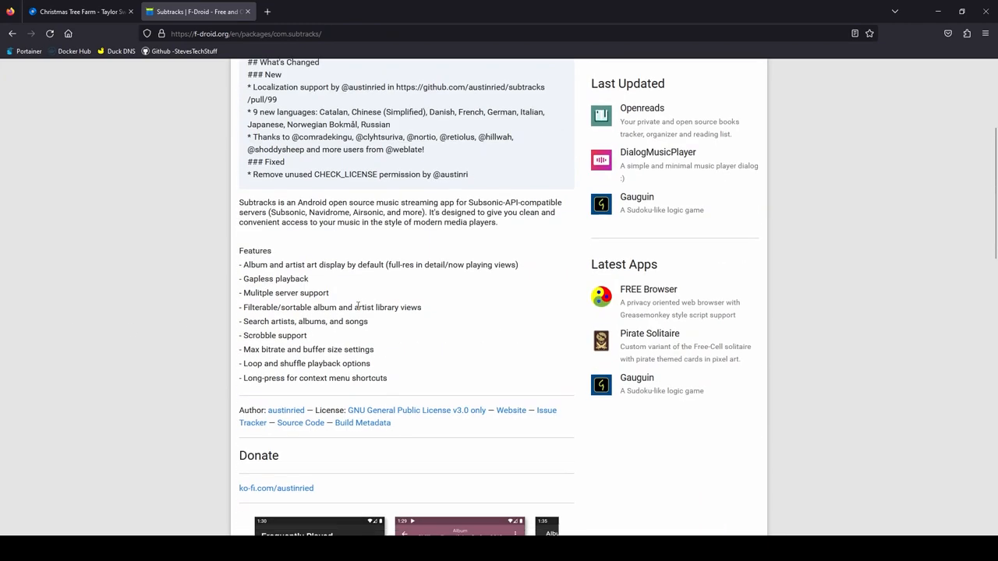
scroll(down, 3)
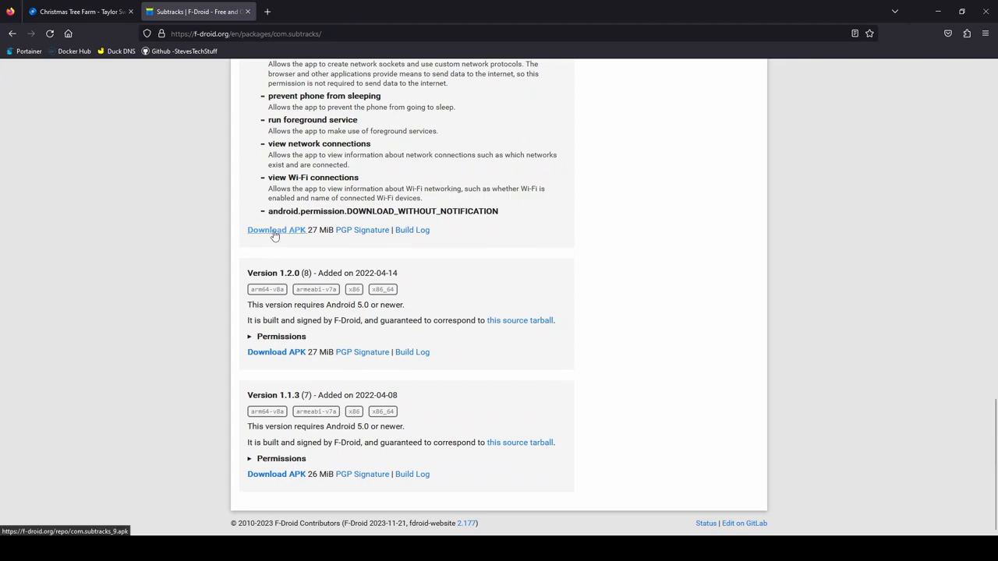
click(276, 229)
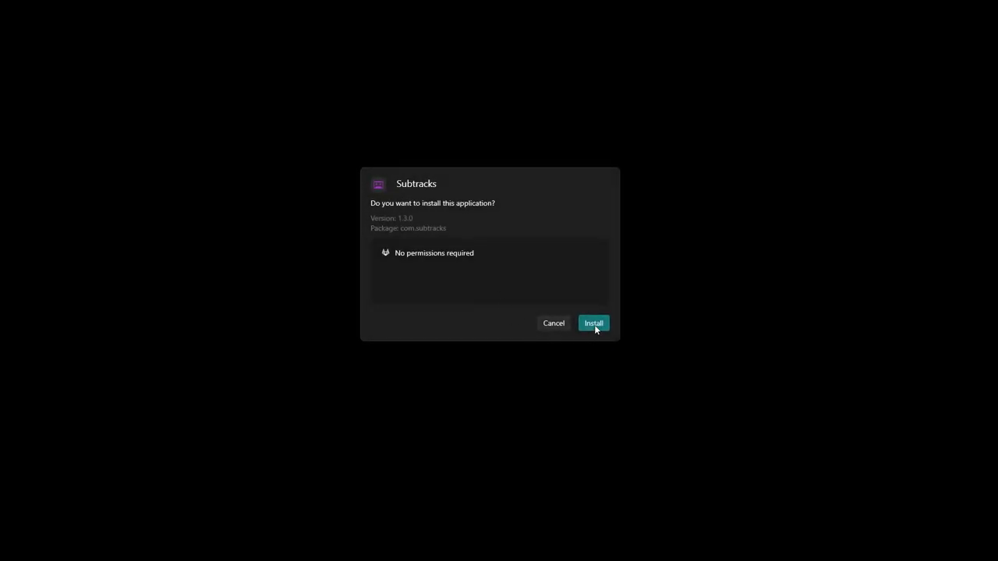
click(592, 323)
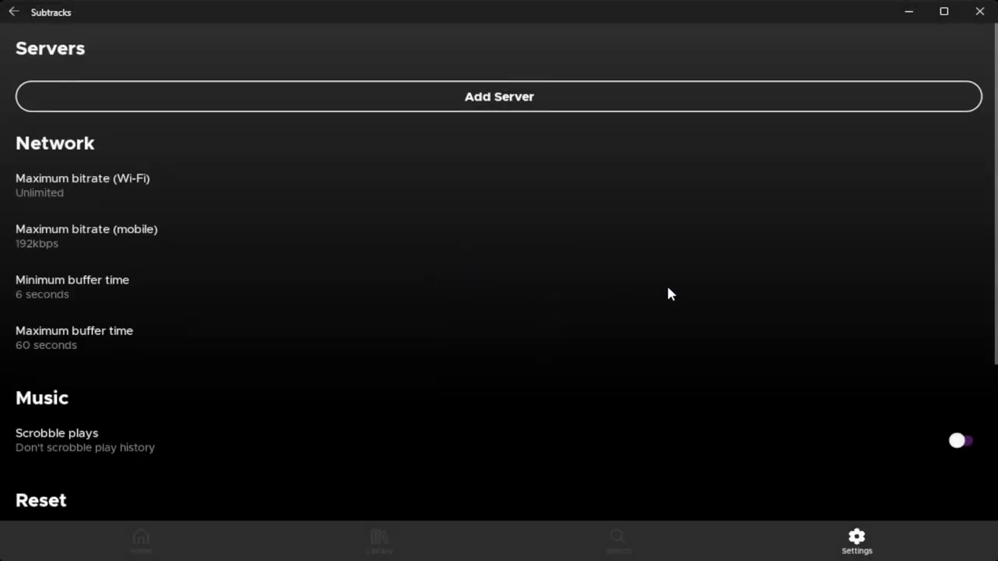
mouse_move(415, 103)
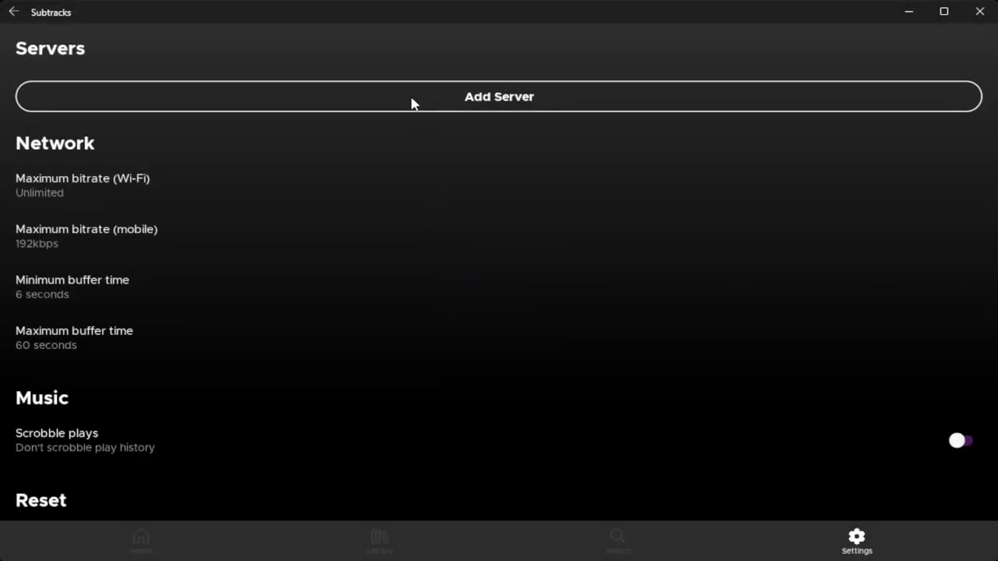
click(499, 96)
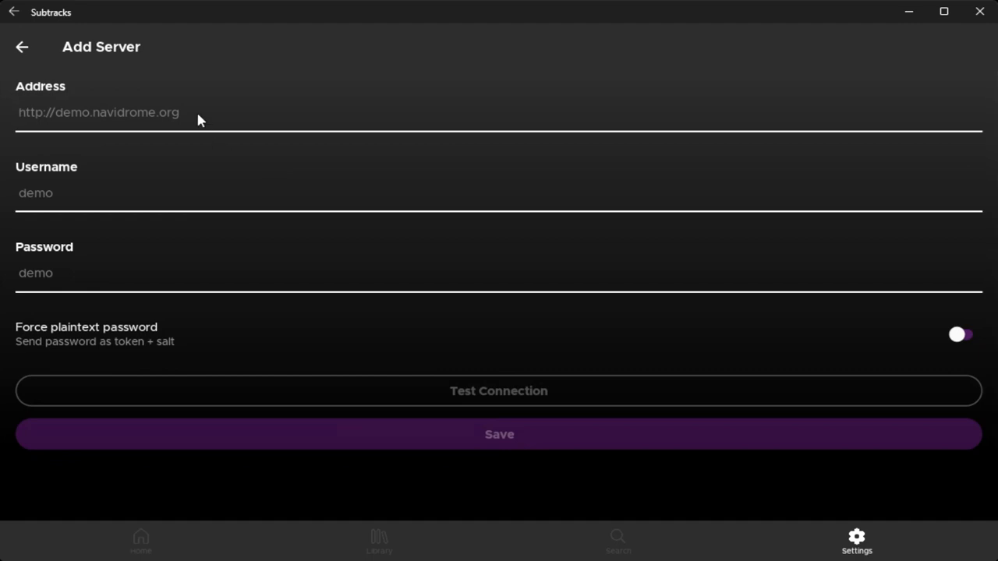
text(https://test-url.duckdns.org)
text(steve)
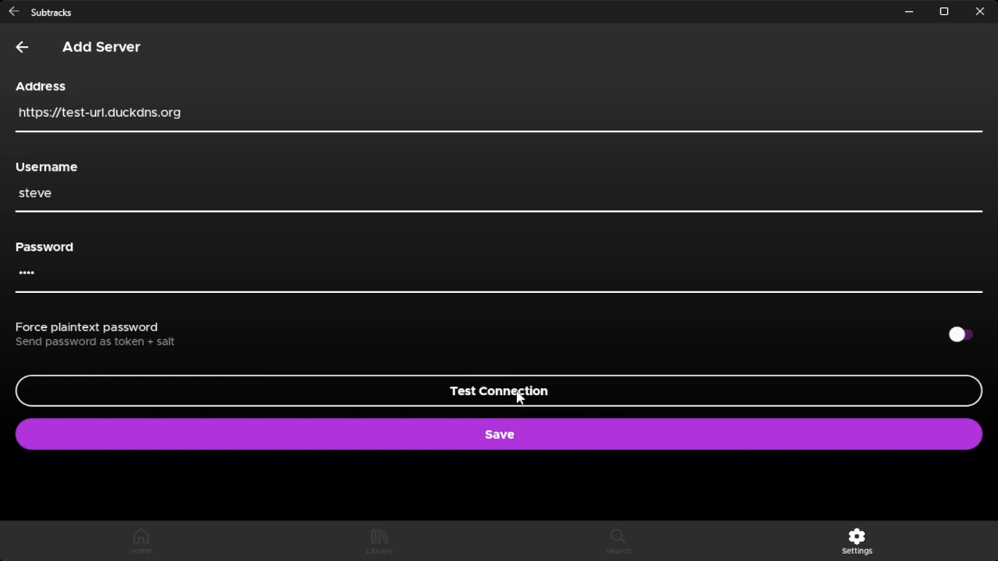
mouse_move(413, 315)
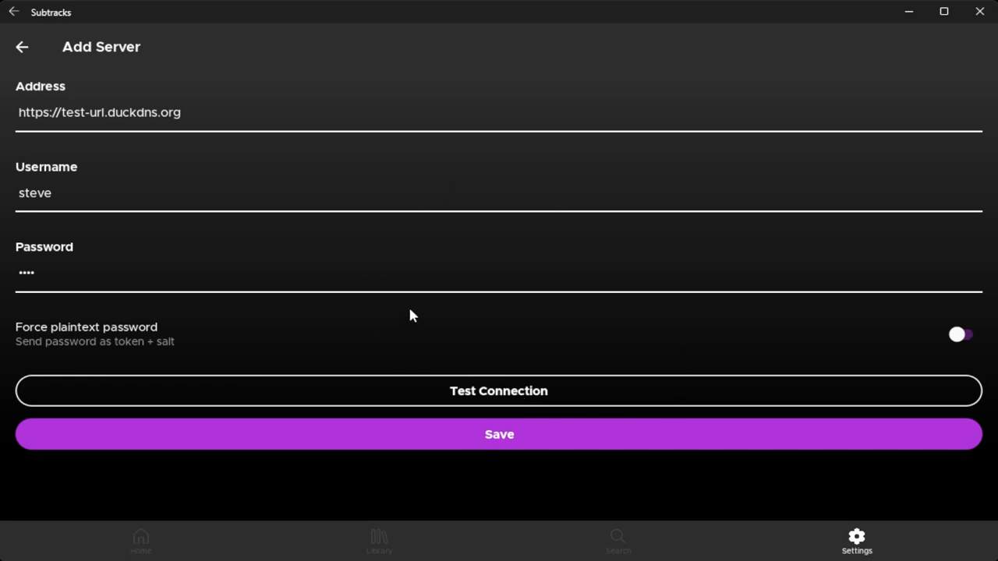
mouse_move(602, 508)
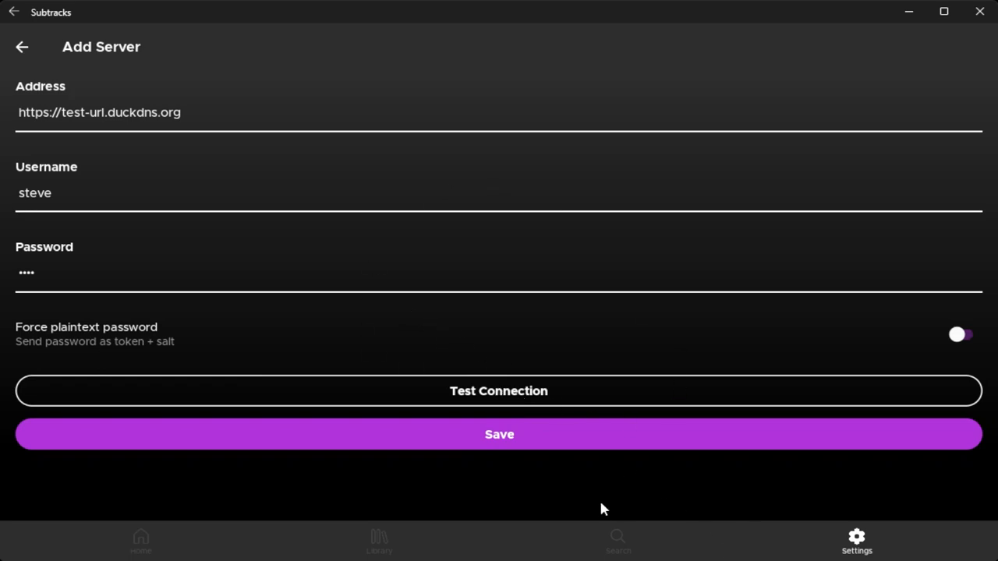
mouse_move(499, 468)
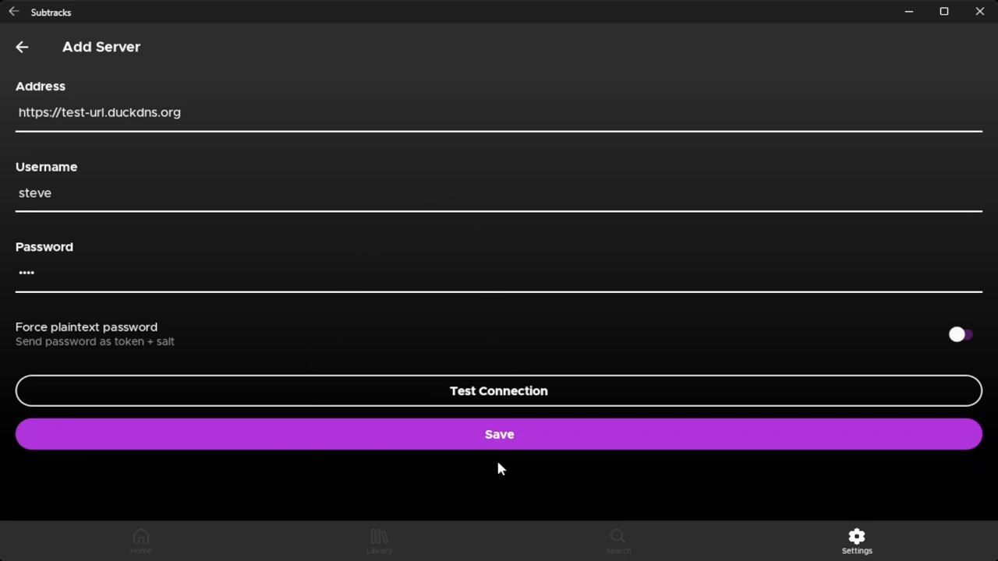
Step: Save the DuckDNS server entry and browse its album library
click(500, 434)
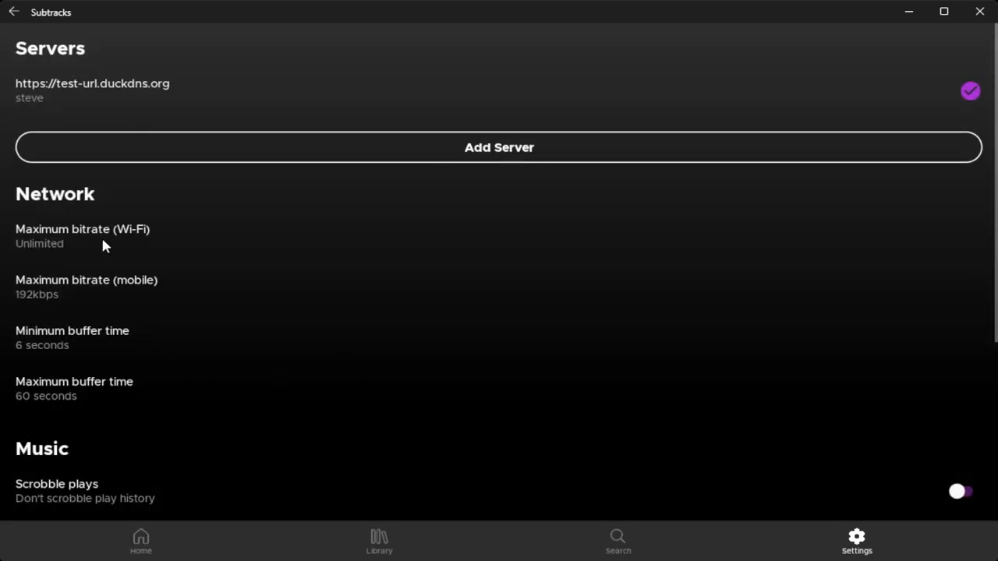
mouse_move(148, 190)
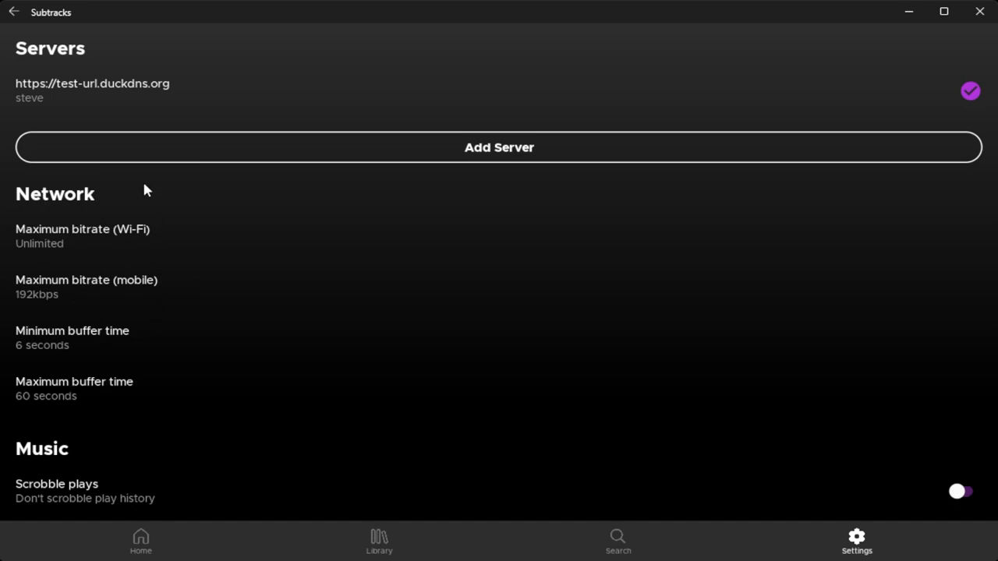
mouse_move(471, 293)
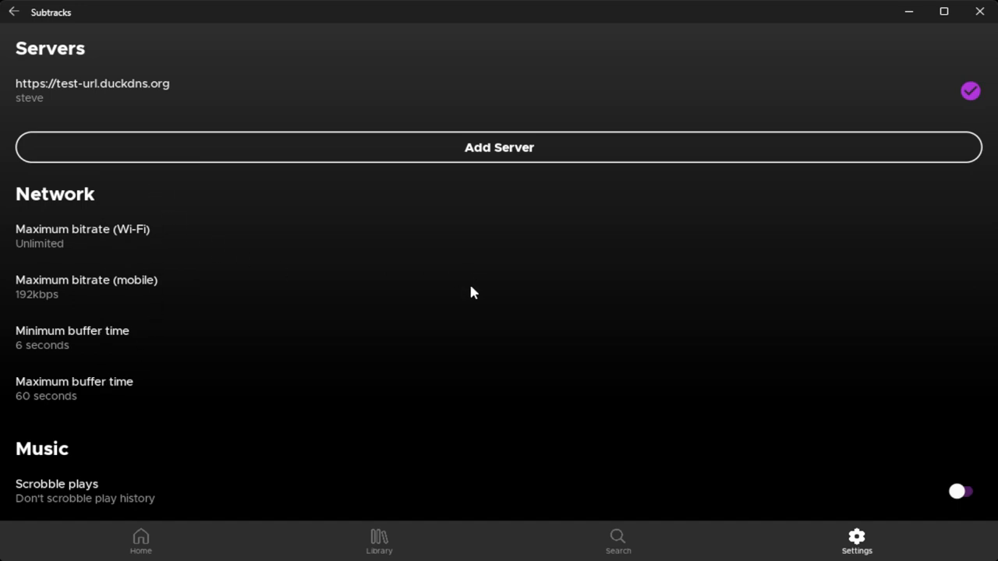
mouse_move(380, 543)
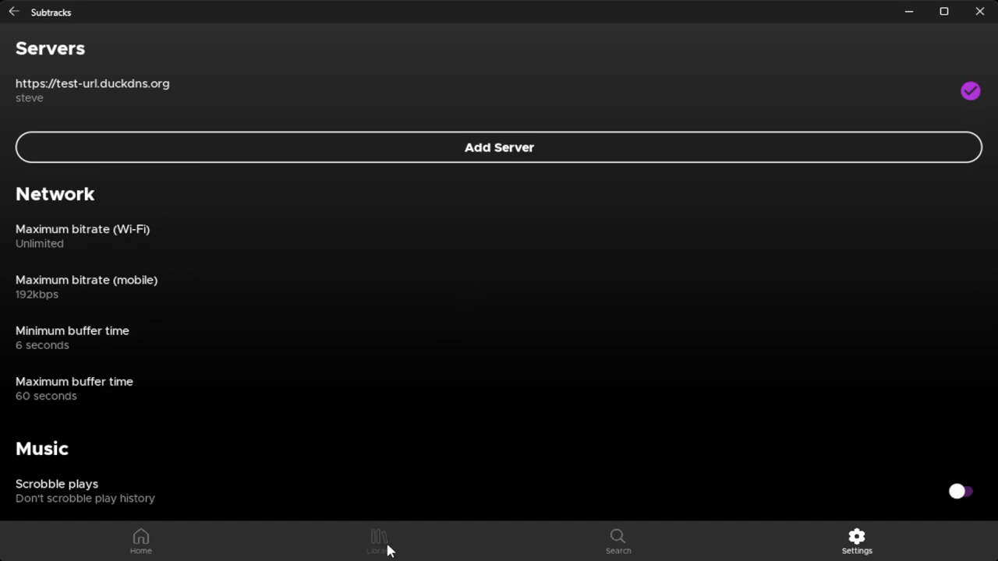
click(379, 542)
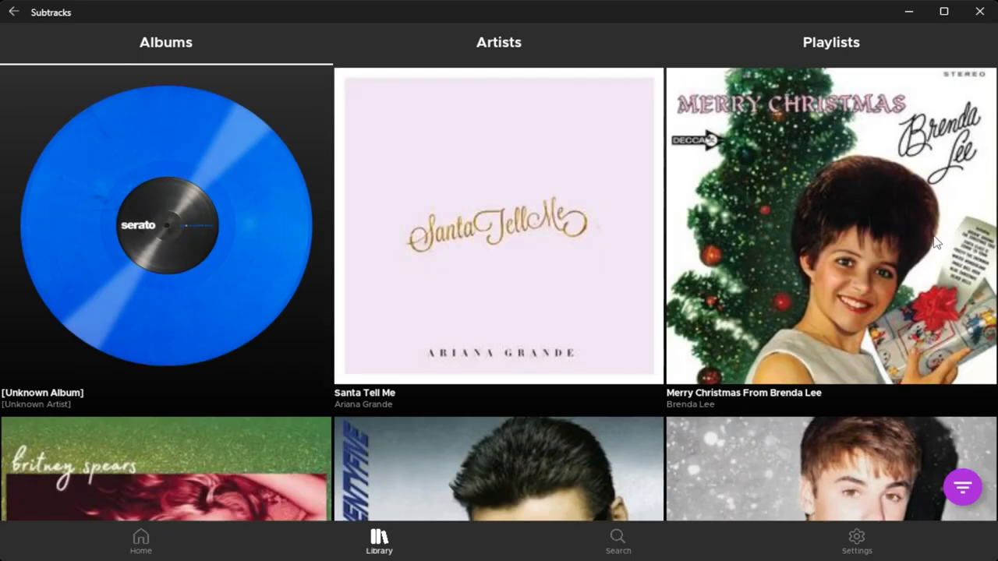
mouse_move(776, 250)
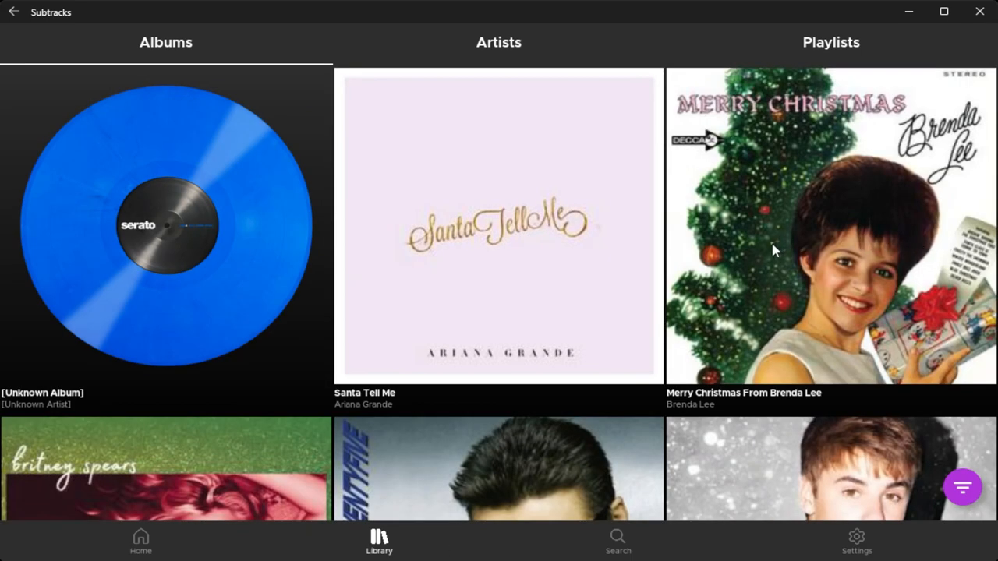
mouse_move(471, 231)
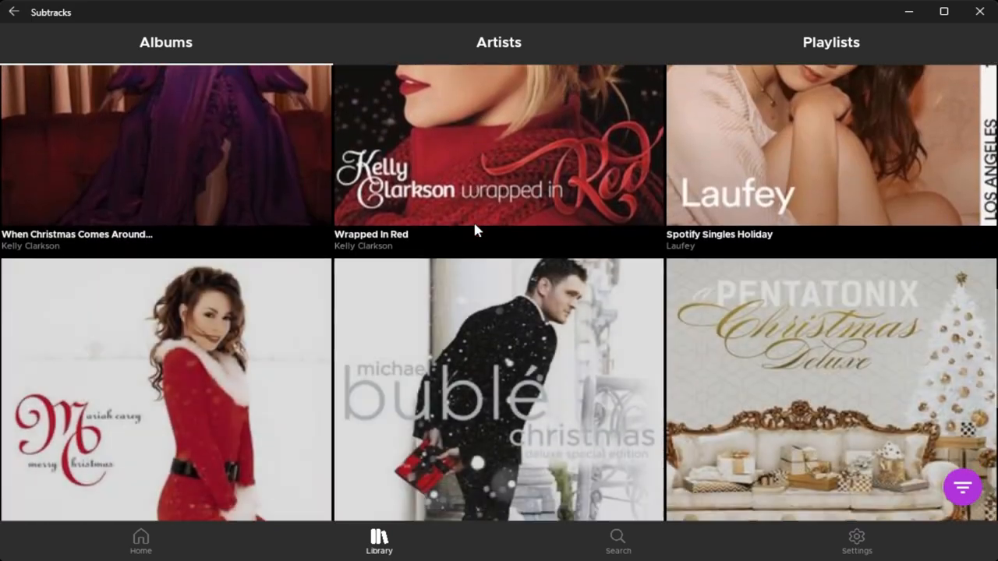
Step: Play All I Want for Christmas Is You from the Merry Christmas album, then pause it
click(165, 389)
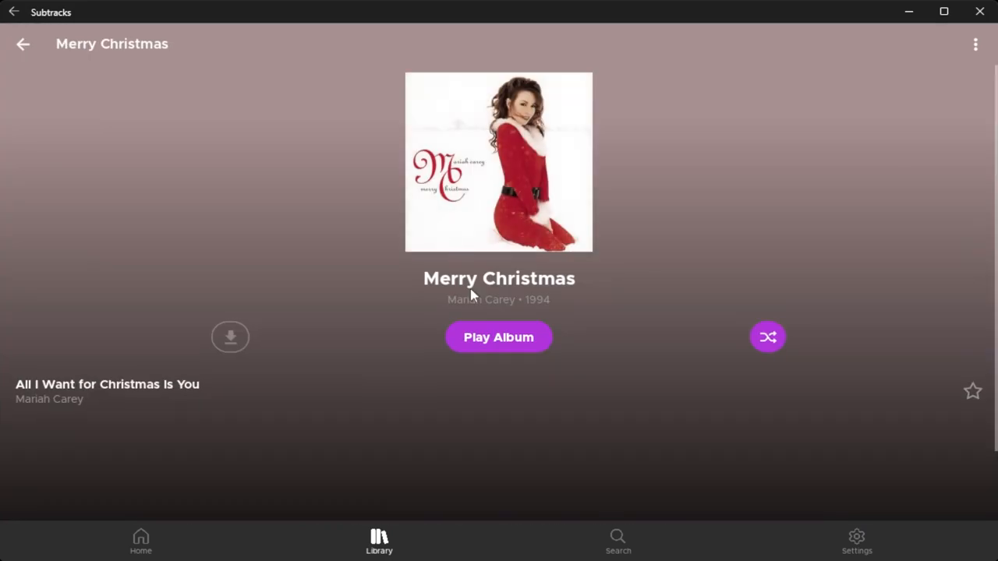
double_click(106, 383)
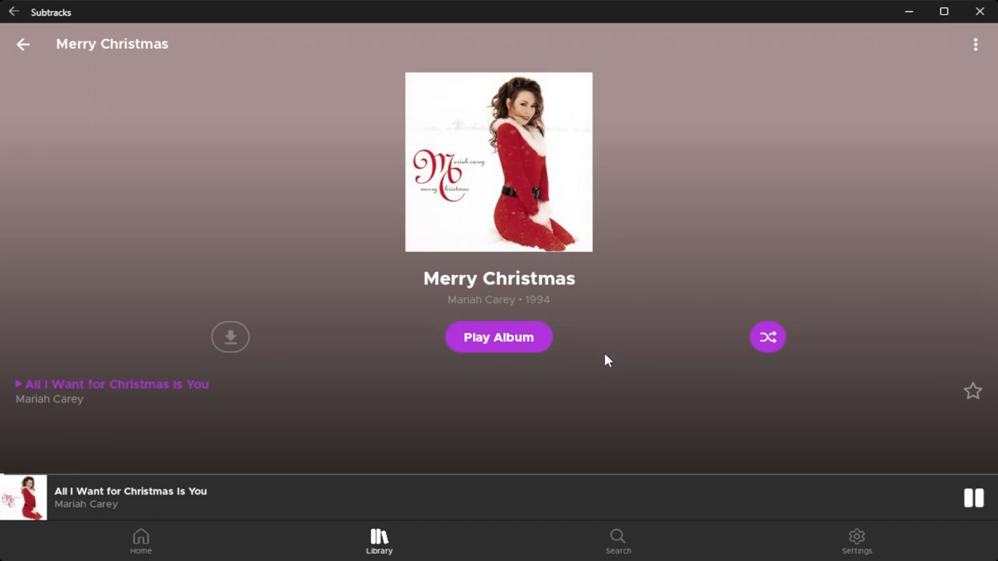
mouse_move(542, 542)
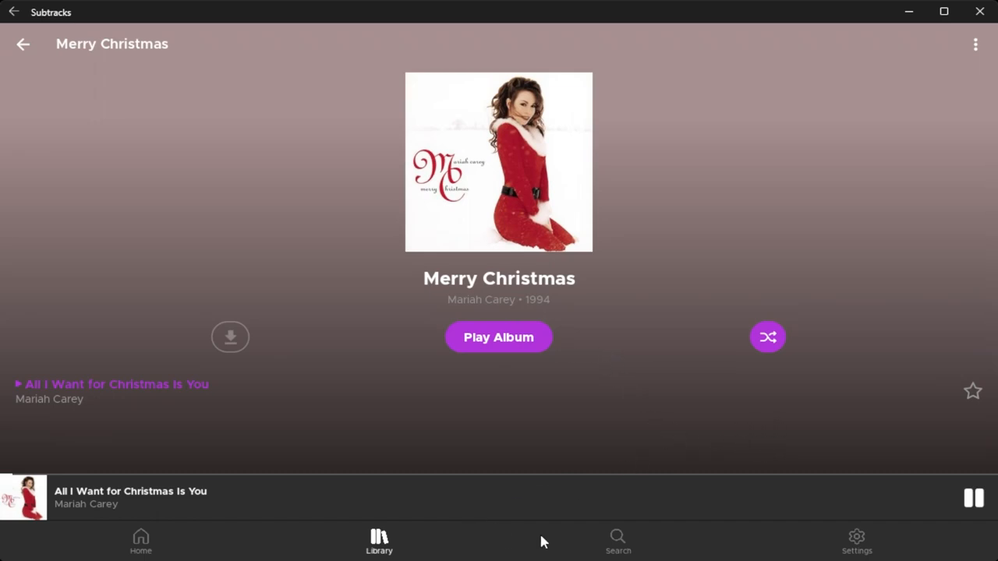
click(973, 499)
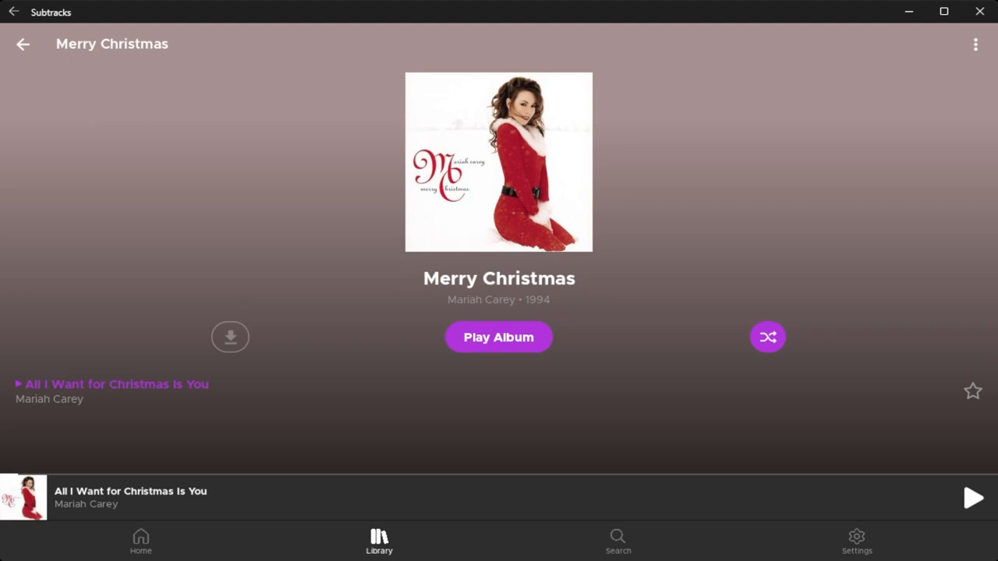